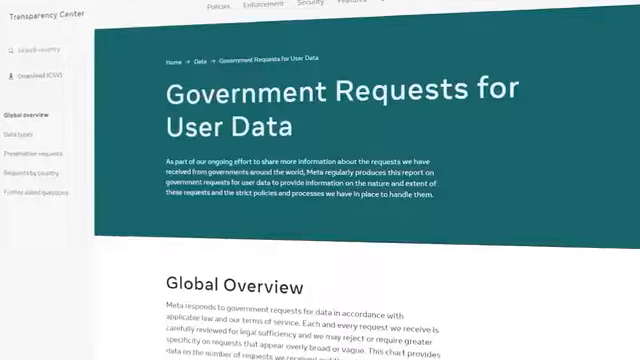
pyautogui.scroll(-3)
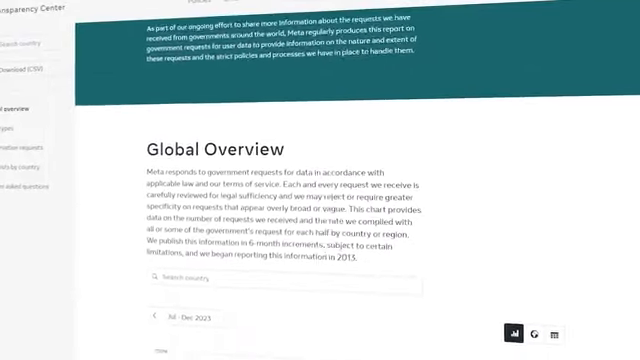
pyautogui.scroll(-3)
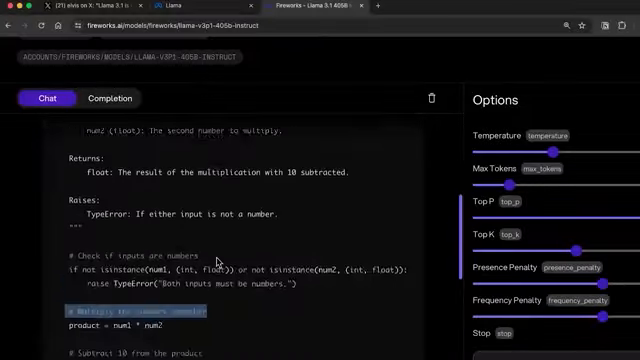
pyautogui.scroll(3)
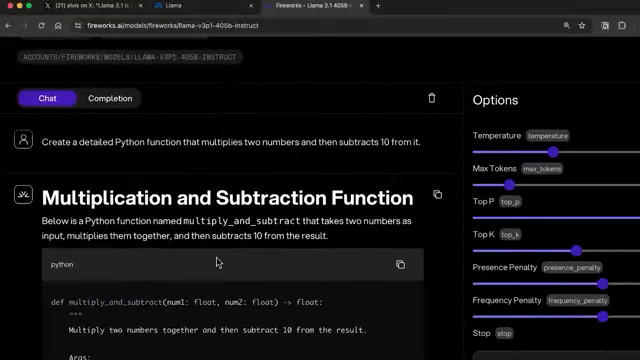